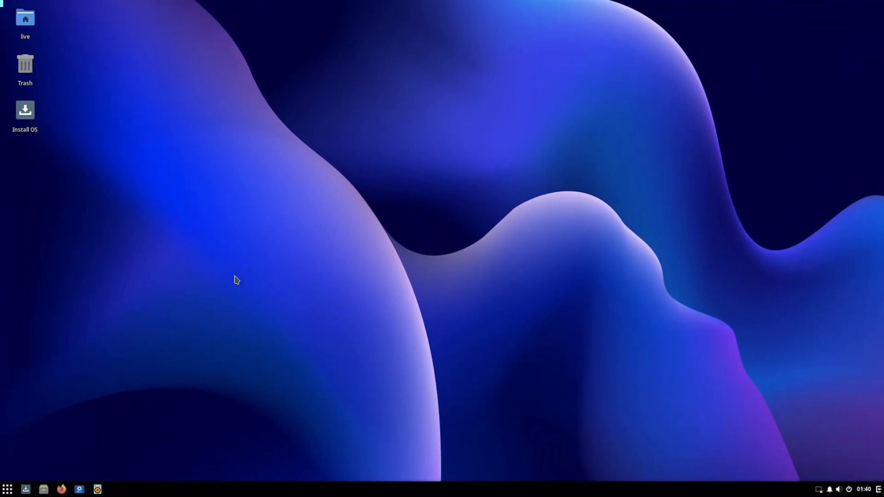
Step: Launch Settings from the Budgie Menu's System Settings category via the Color entry
click(43, 489)
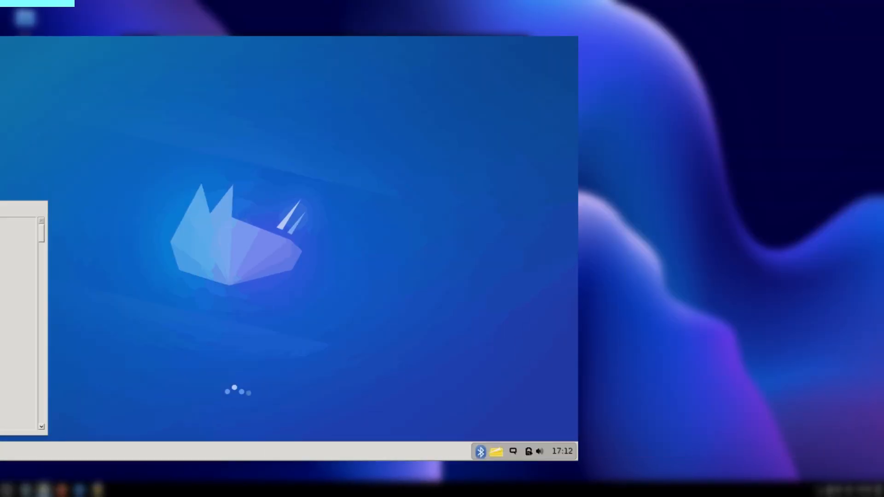
click(444, 457)
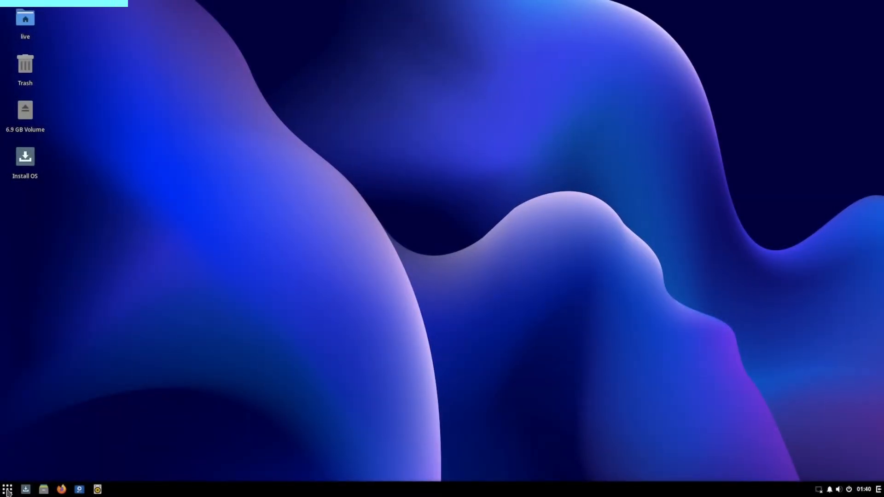
click(8, 489)
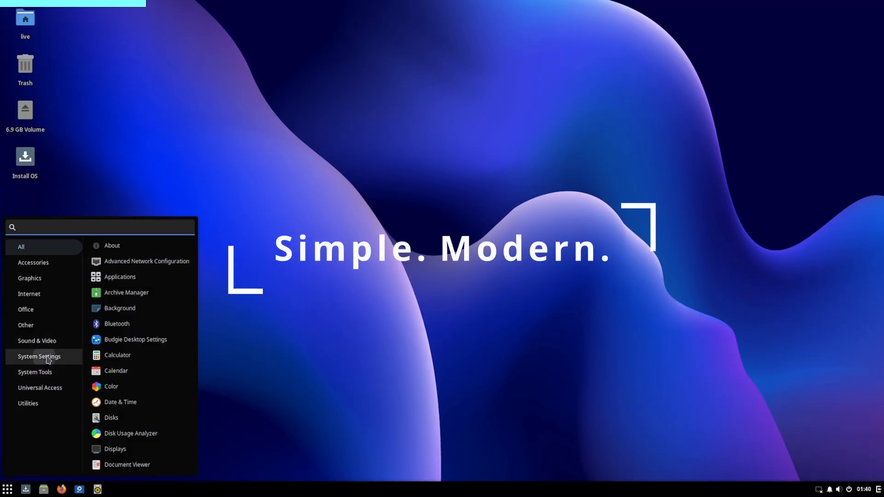
click(39, 357)
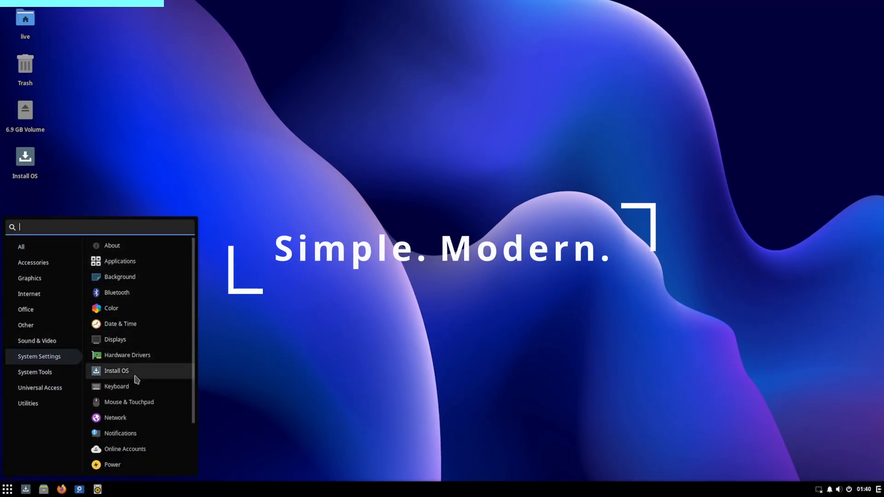
scroll(down, 3)
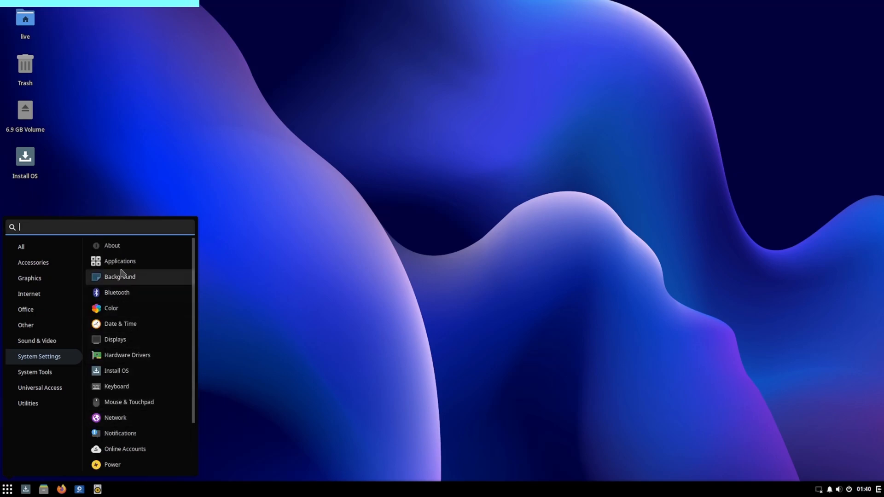
click(112, 307)
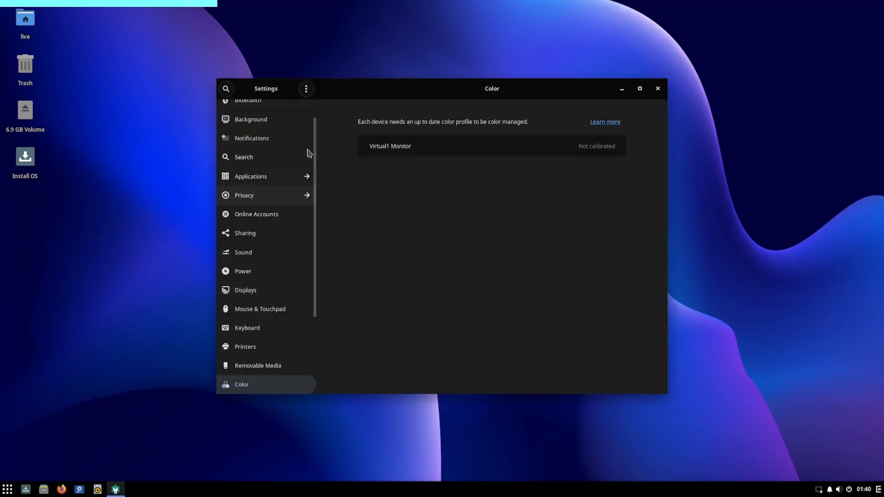
Step: Switch Settings to the Notifications page and reveal the Raven notifications sidebar
drag(492, 89, 365, 70)
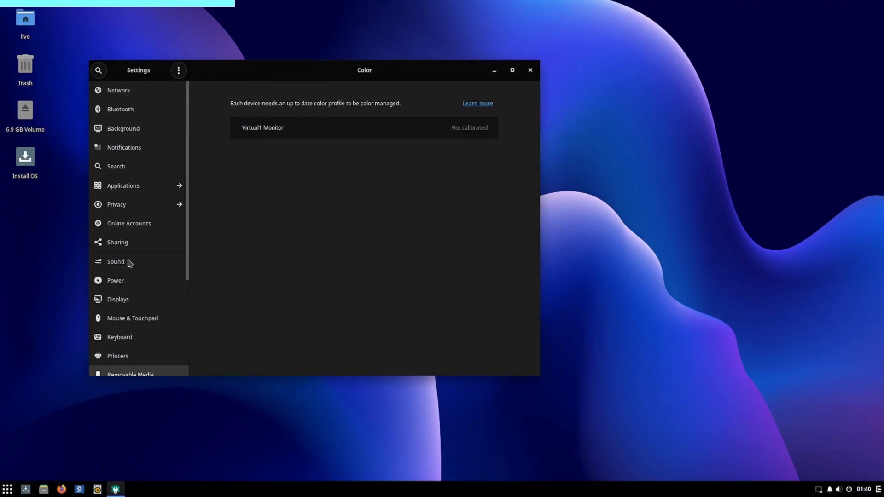
click(125, 147)
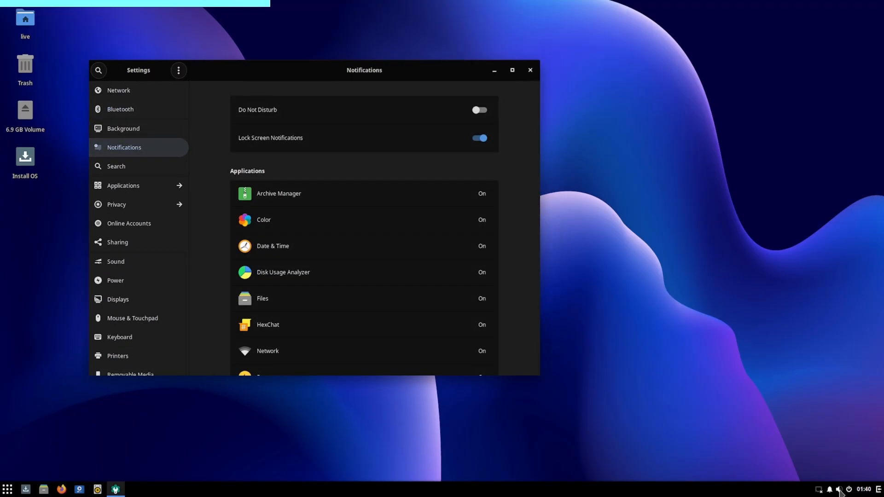
click(833, 489)
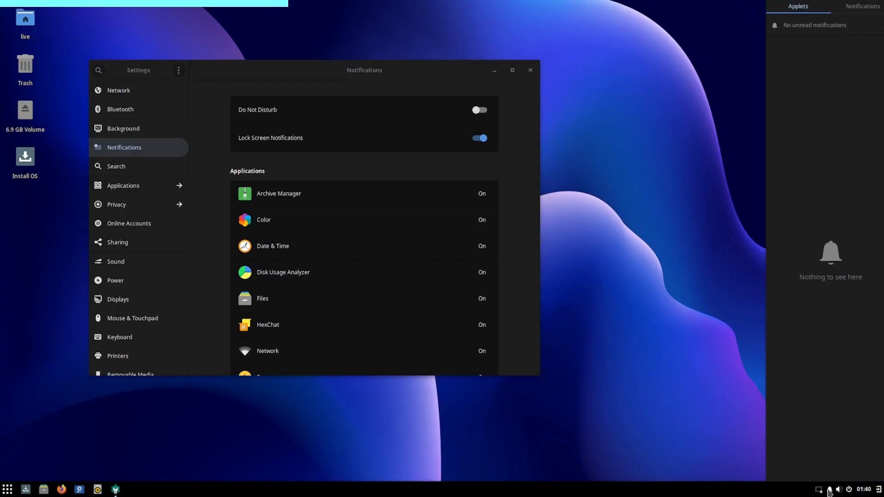
Step: Reopen Raven on its Applets view and raise the speaker volume
click(828, 489)
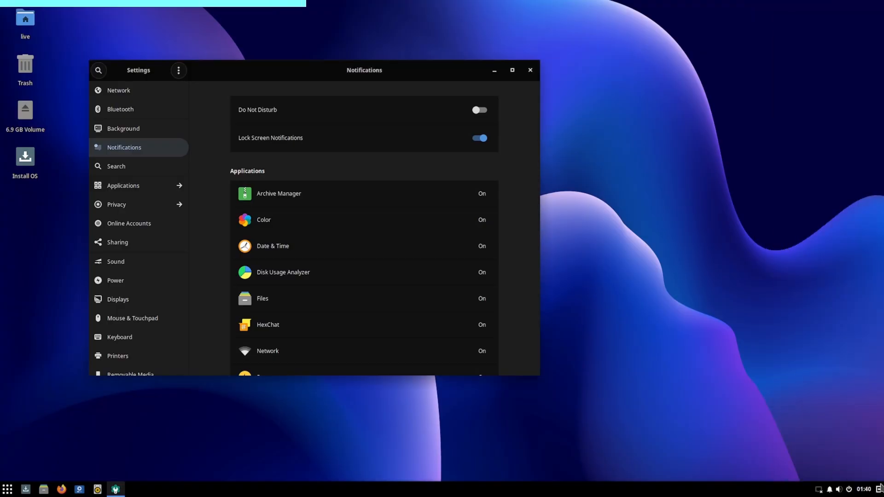
click(858, 489)
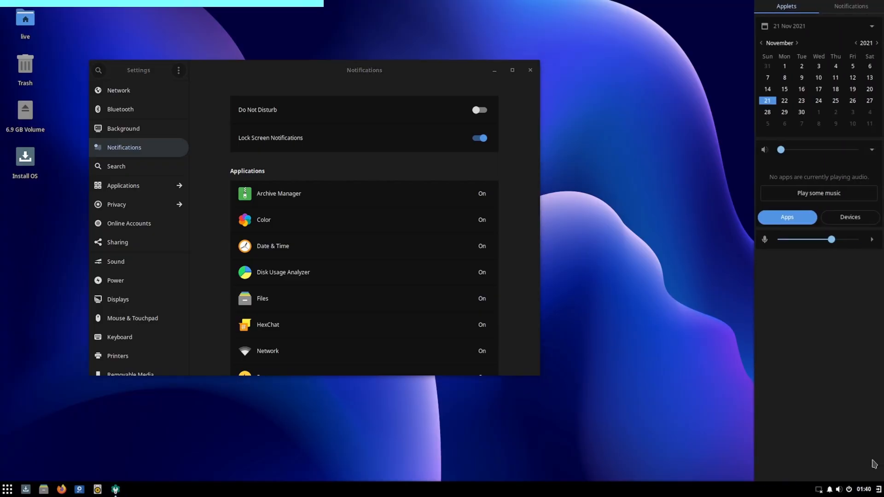
mouse_move(824, 148)
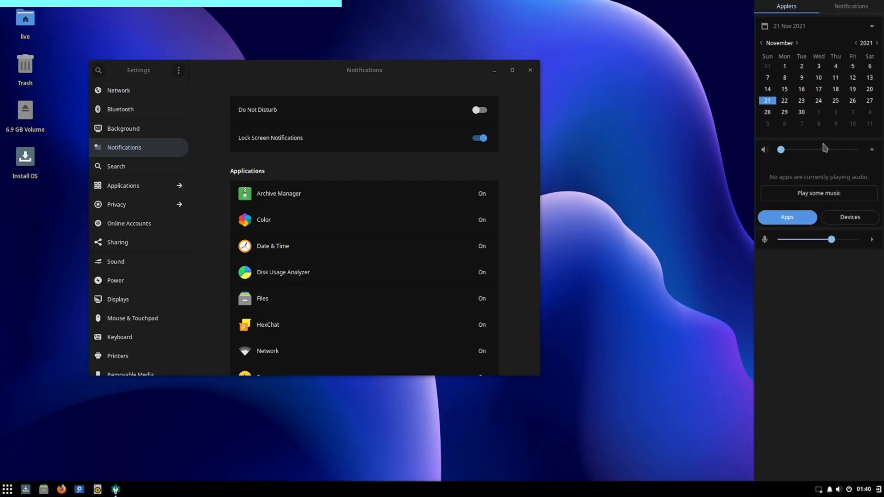
drag(783, 149, 830, 149)
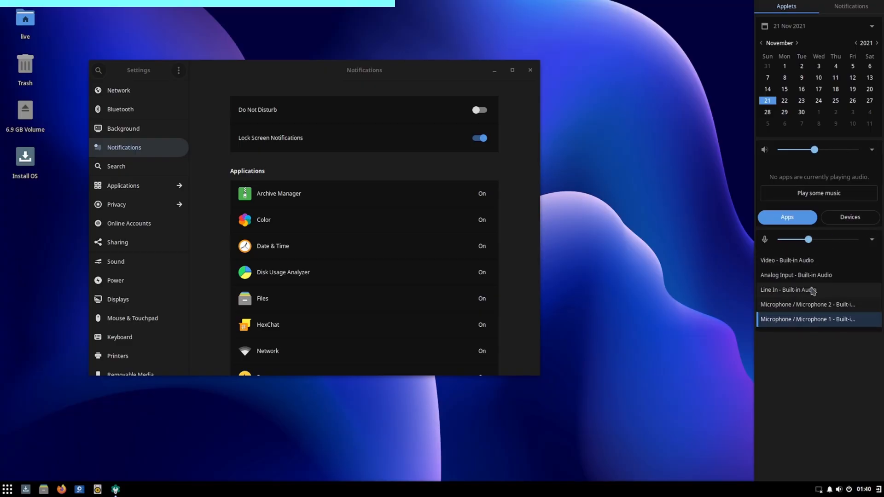
Step: Show Raven's notifications list, then hide the sidebar again
click(851, 7)
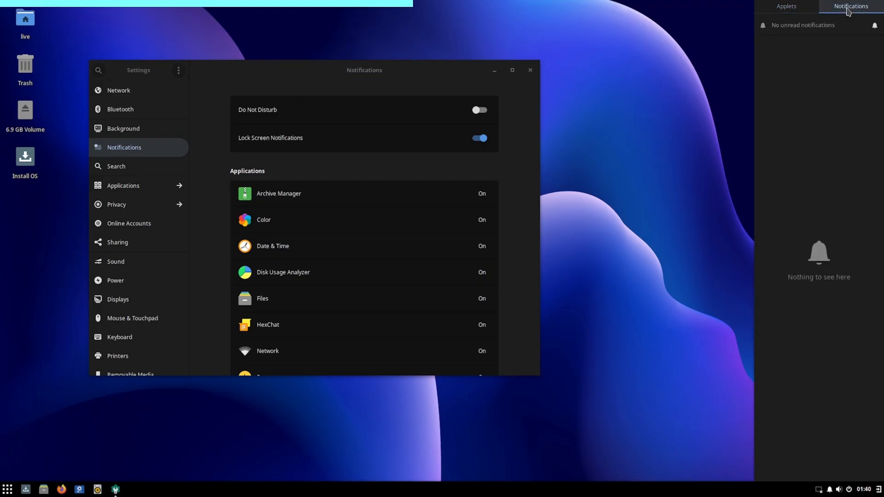
mouse_move(779, 24)
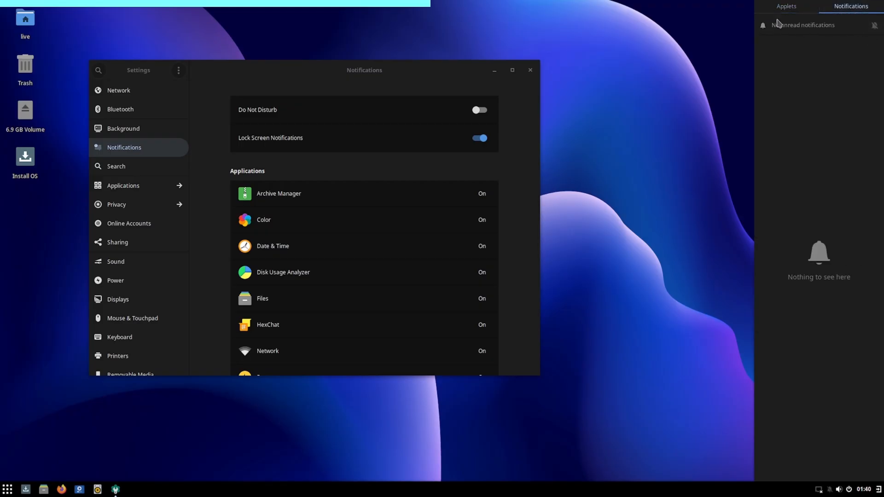
click(786, 6)
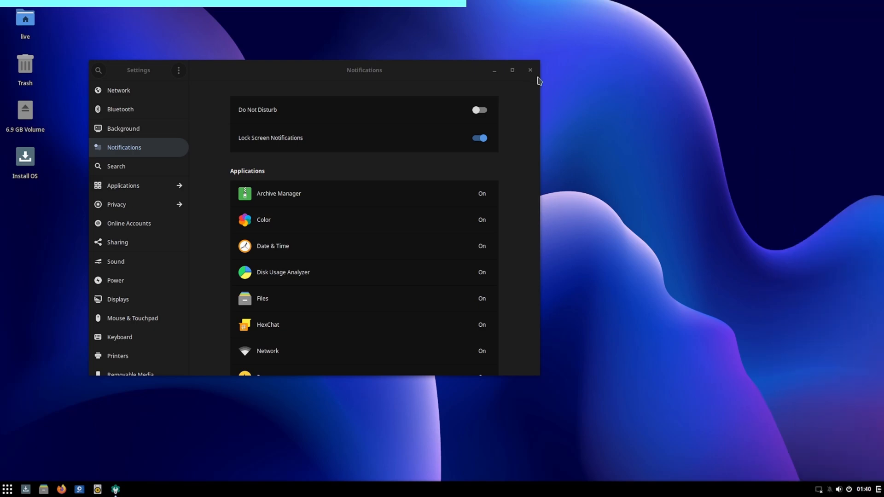
Step: Close Settings, keep the Plata-Noir widget theme and browse the Desktop and Windows pages
click(529, 70)
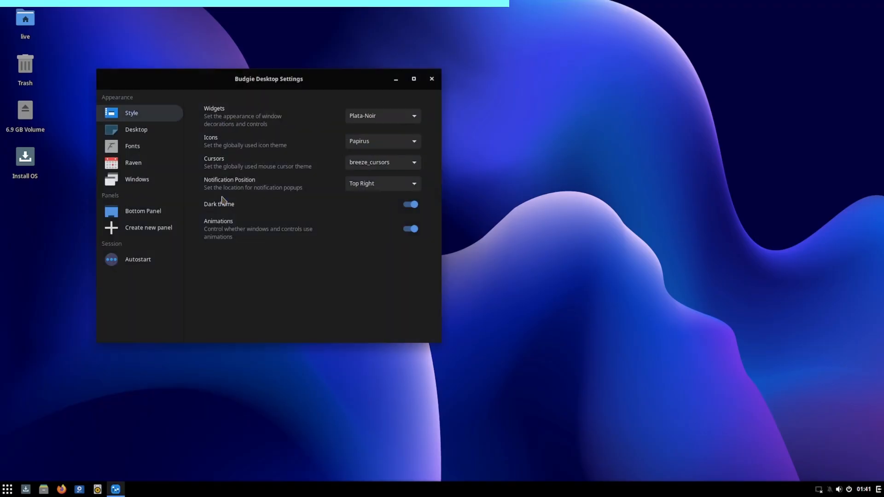
click(381, 116)
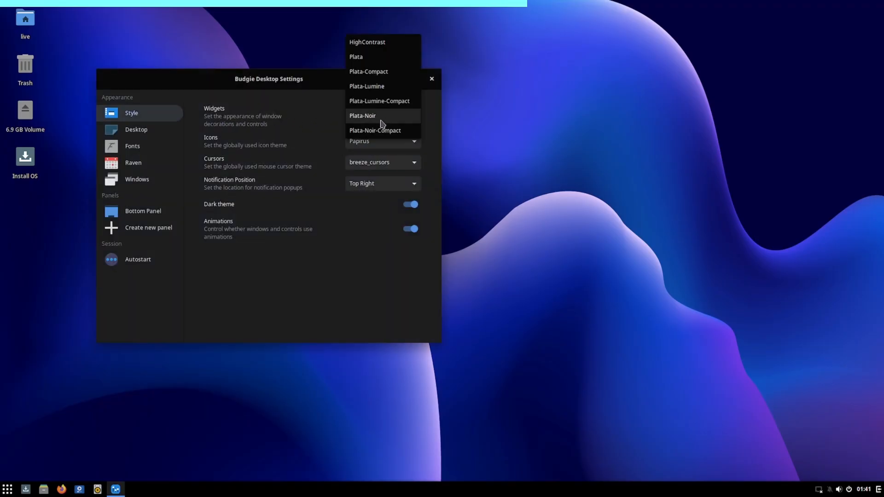
click(362, 117)
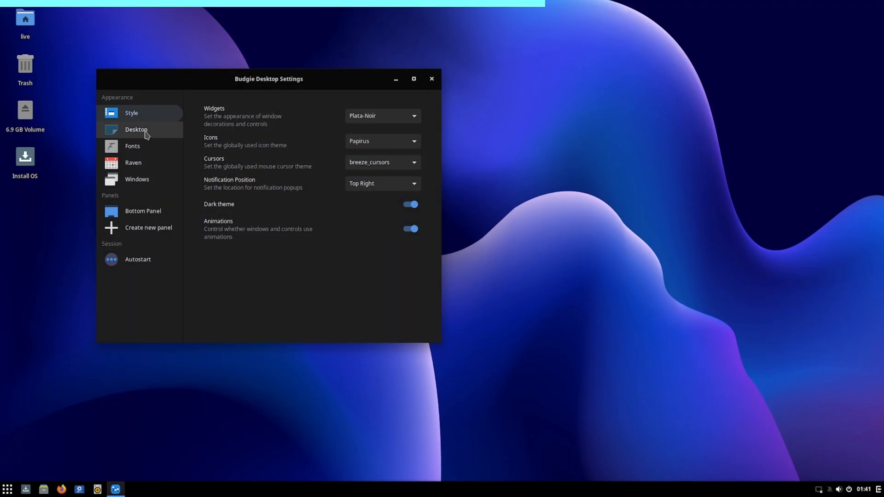
click(137, 129)
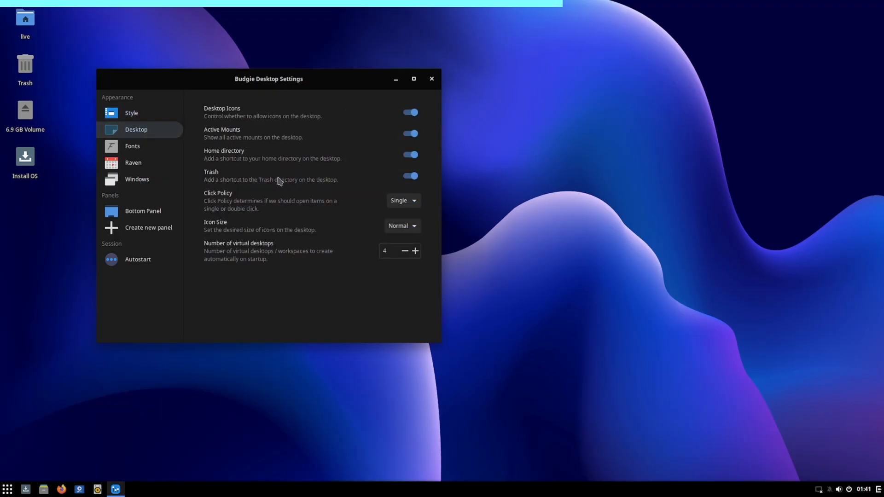
click(132, 147)
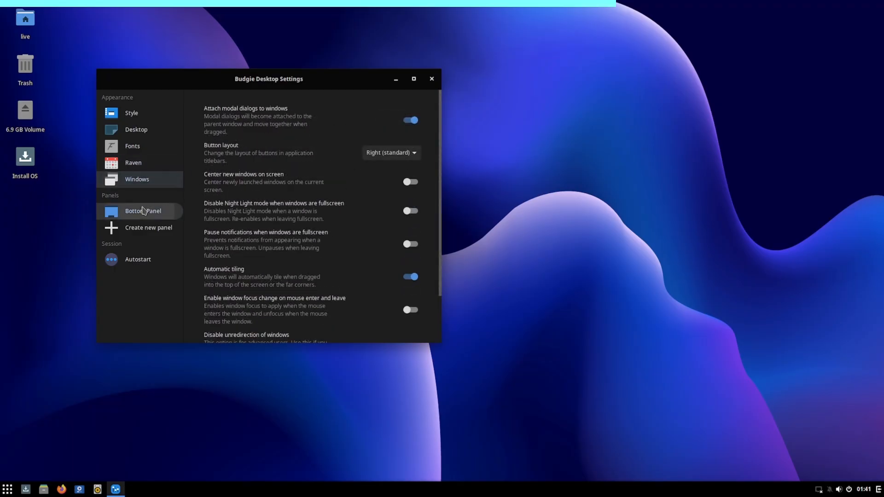
Step: View the bottom panel's applets, create a new top panel, remove it, then reach its applet chooser
click(143, 210)
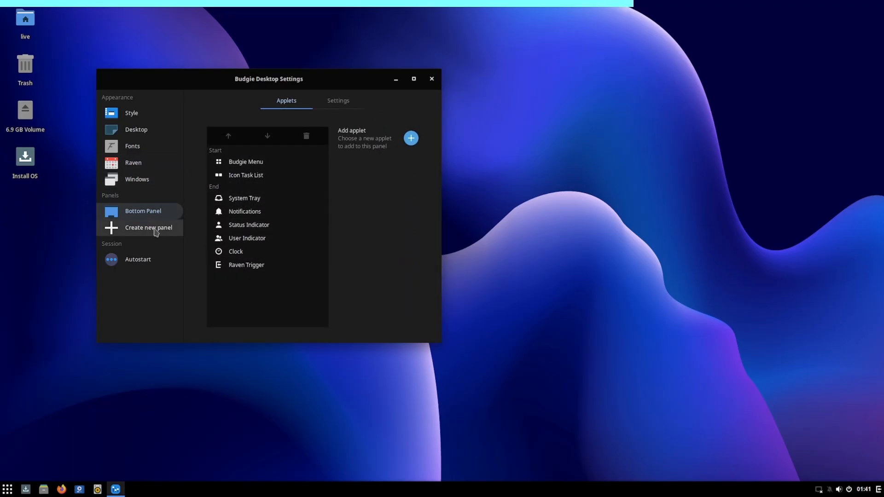
click(148, 228)
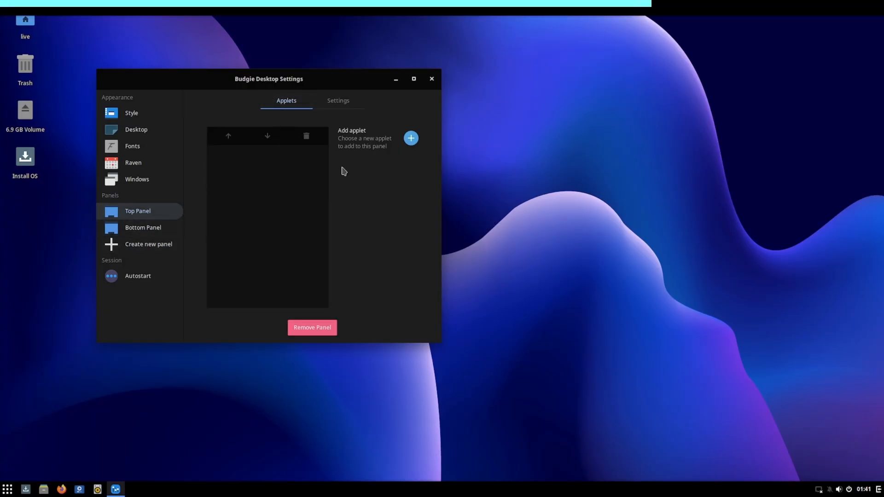
click(130, 112)
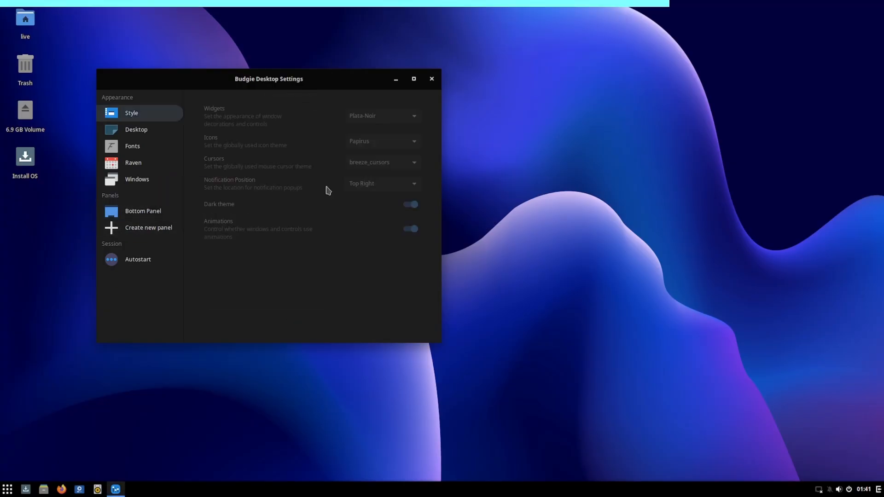
click(411, 137)
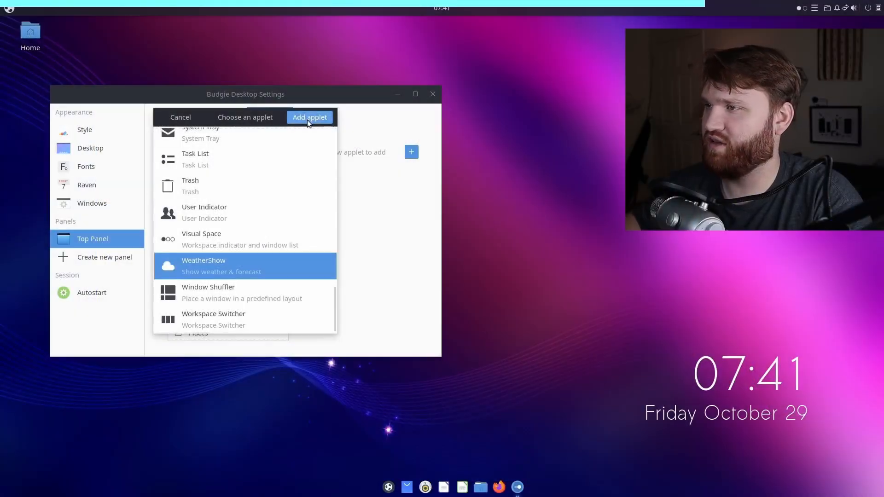
Step: Add the WeatherShow applet to the top panel and browse Budgie Welcome's Themes & Layouts
click(309, 117)
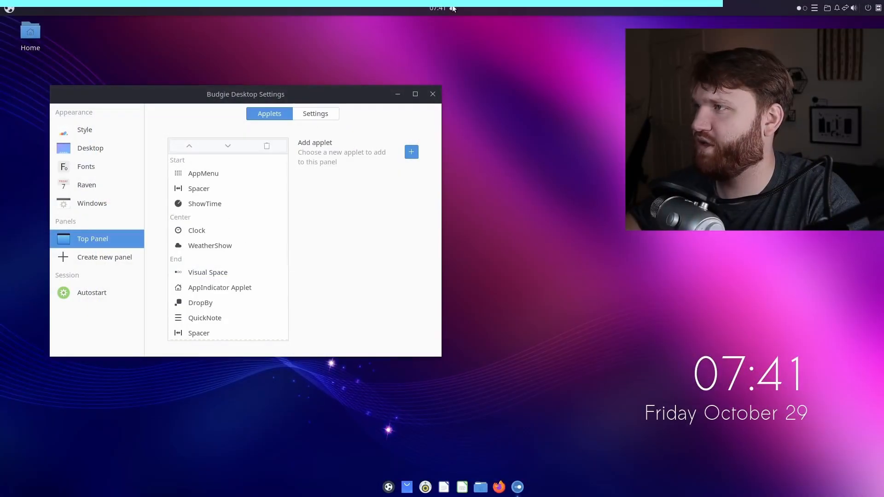
click(444, 8)
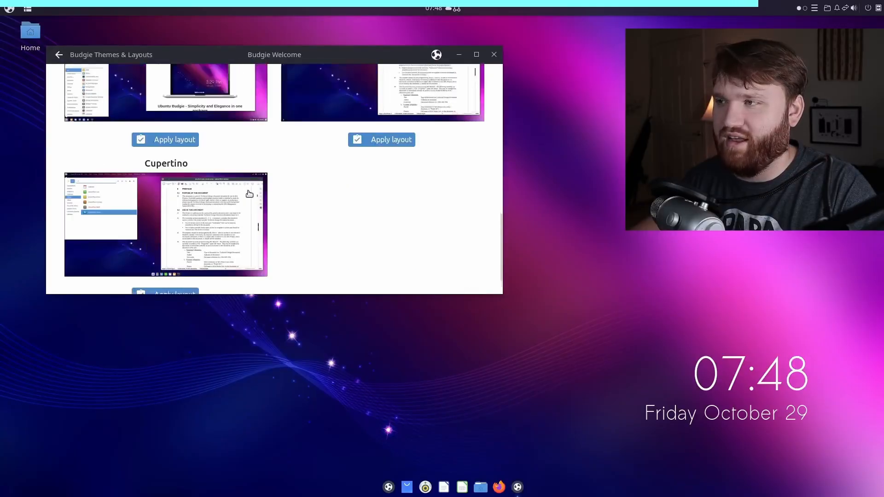
scroll(up, 3)
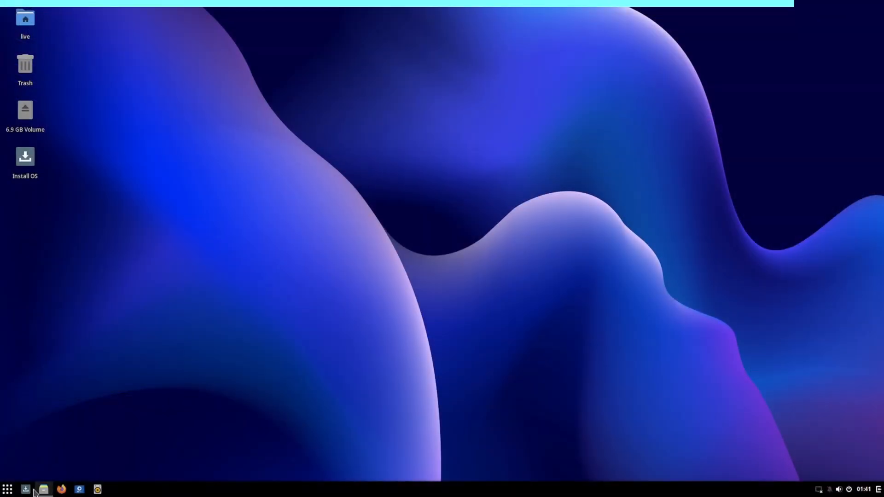
Step: Launch the default text editor, then System Monitor on its Resources graphs
click(8, 489)
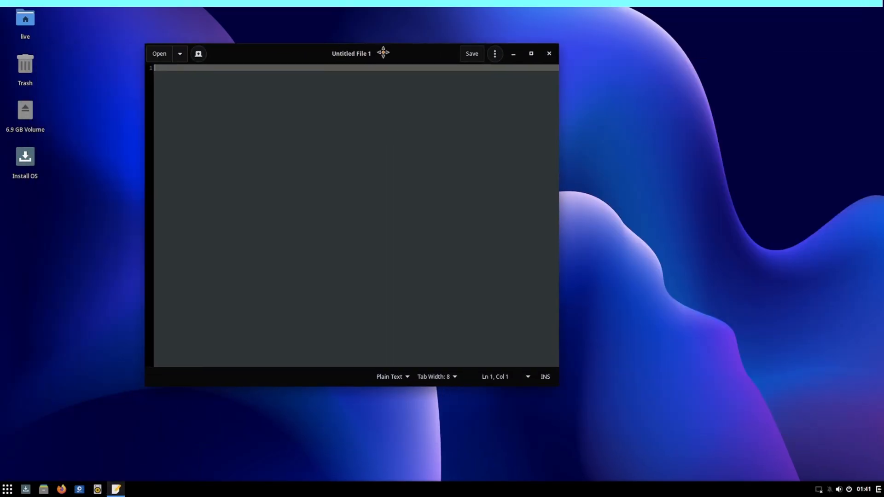
click(549, 54)
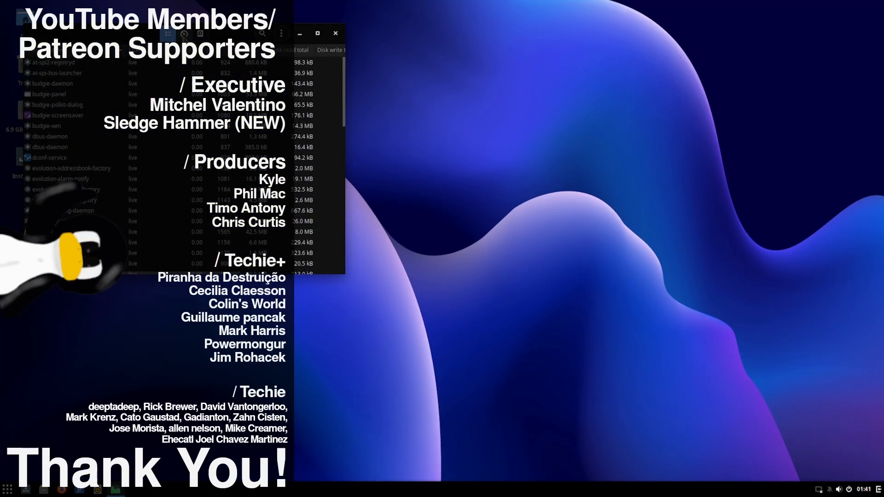
click(168, 34)
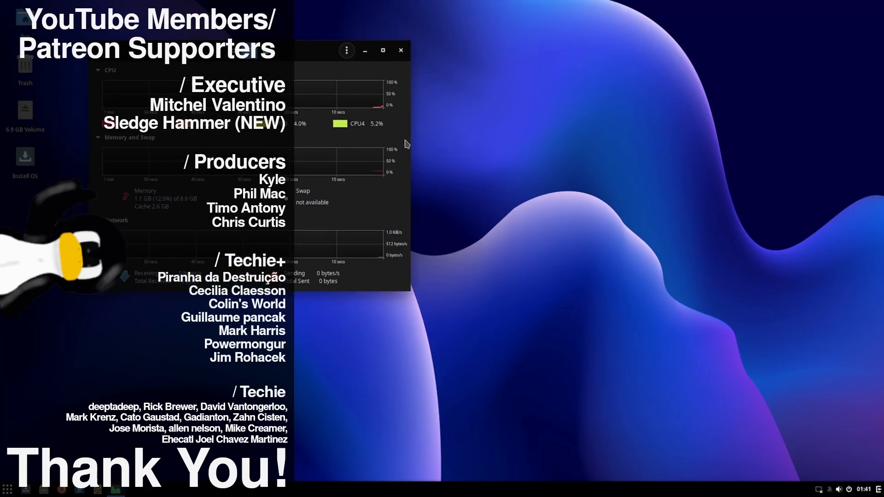